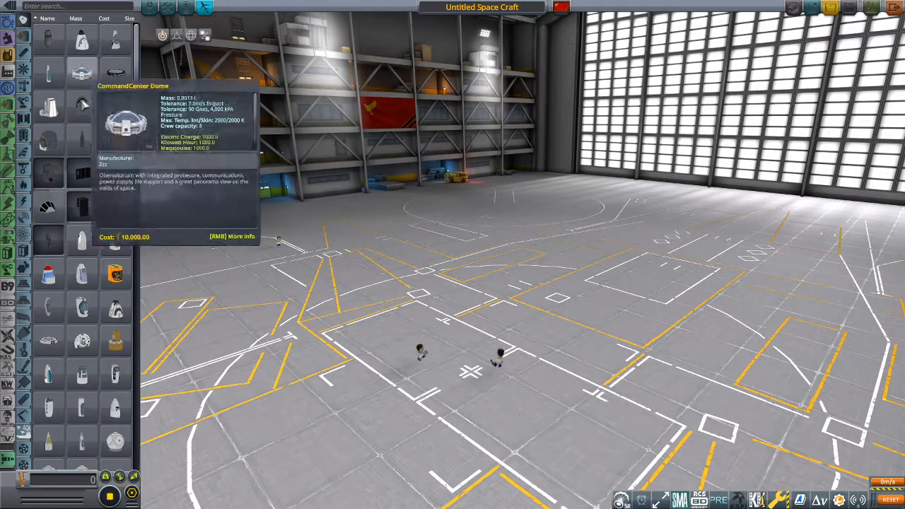
pyautogui.moveTo(81, 244)
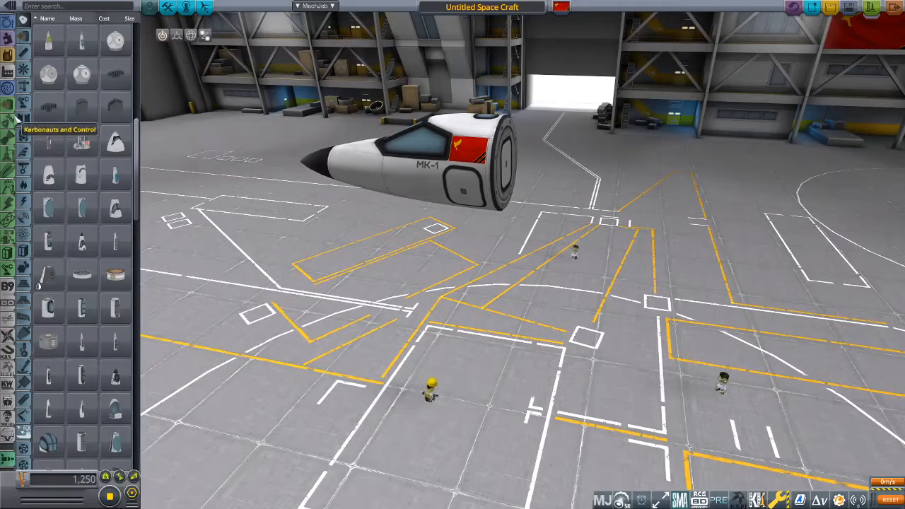
pyautogui.moveTo(24, 137)
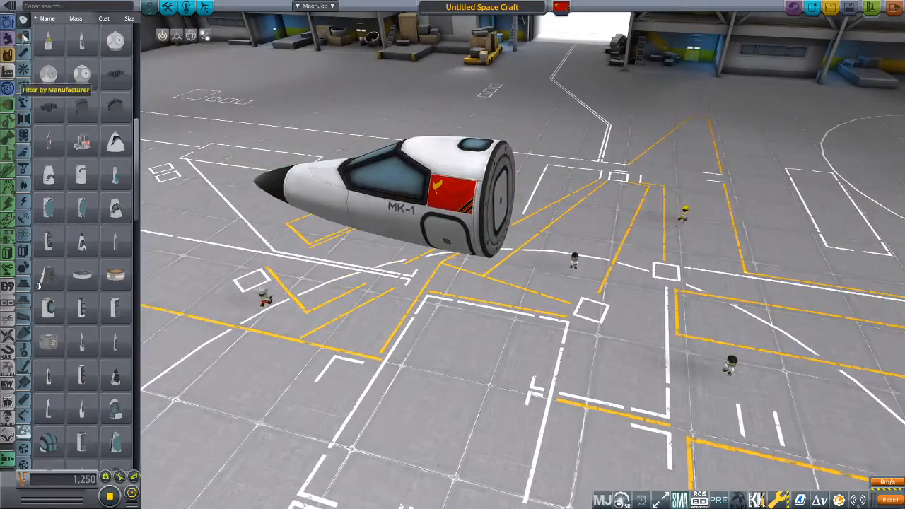
pyautogui.moveTo(7, 55)
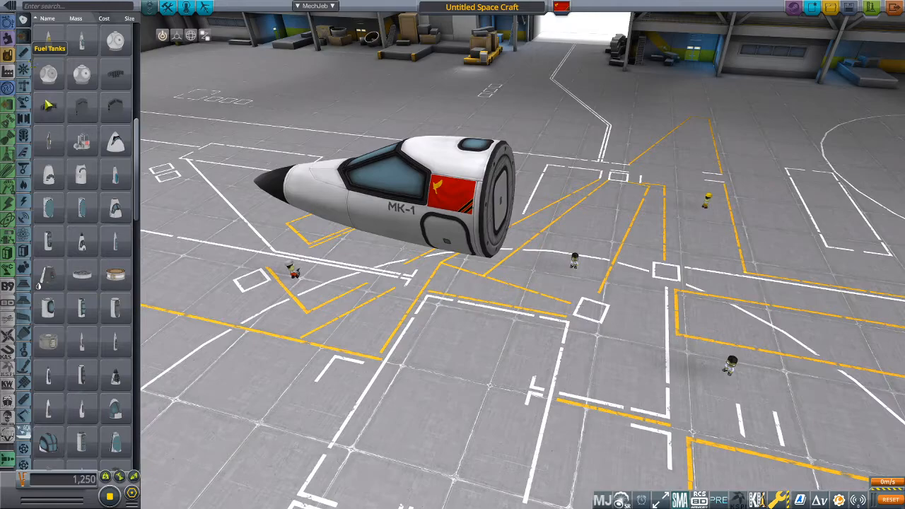
pyautogui.moveTo(104, 190)
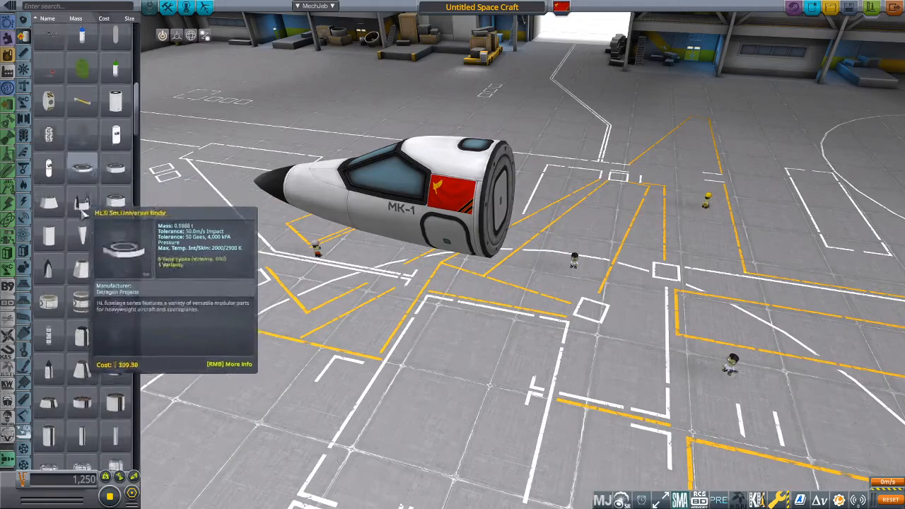
# Scroll down the Fuel Tanks parts list to browse the available tanks.
pyautogui.scroll(-3)
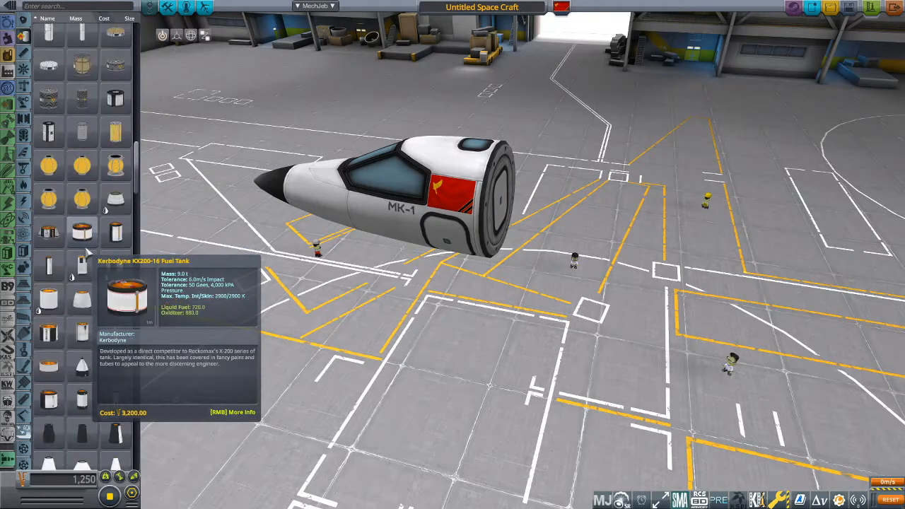
pyautogui.scroll(-3)
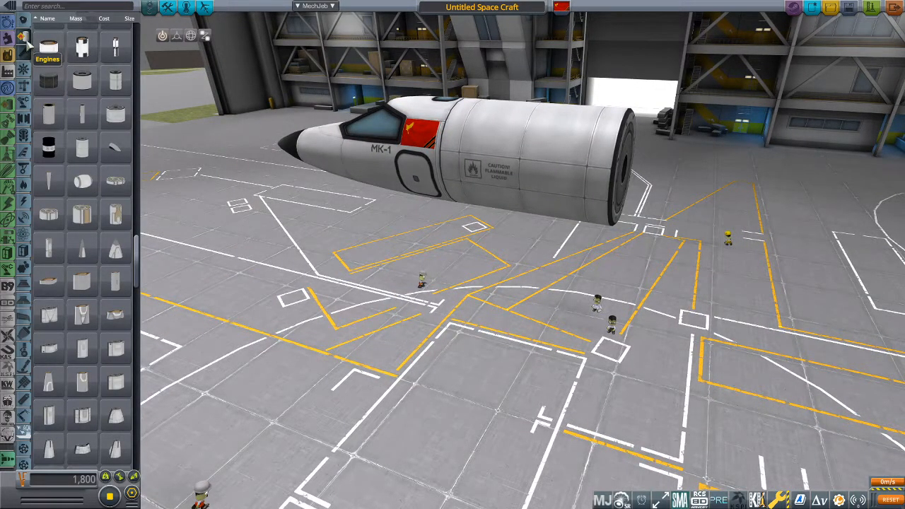
pyautogui.moveTo(29, 155)
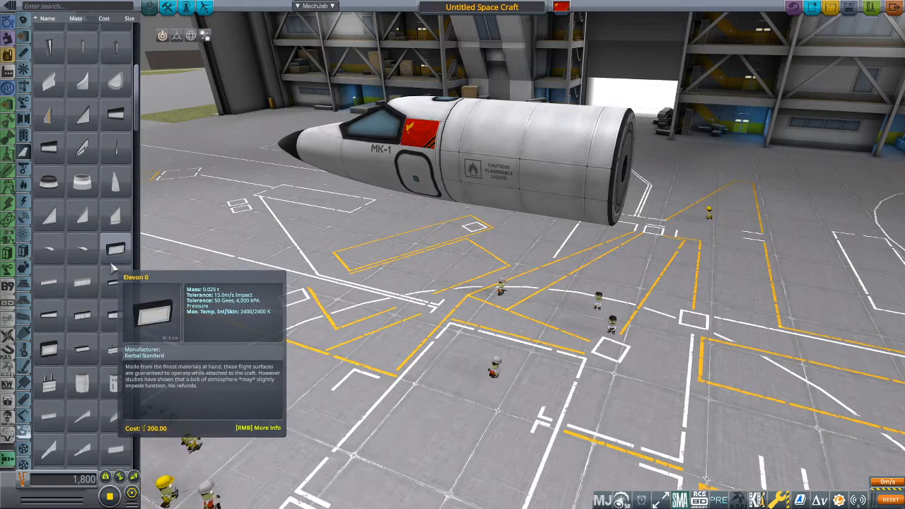
# Scroll further through the parts list, then bring up the wing and aerodynamic parts.
pyautogui.scroll(-3)
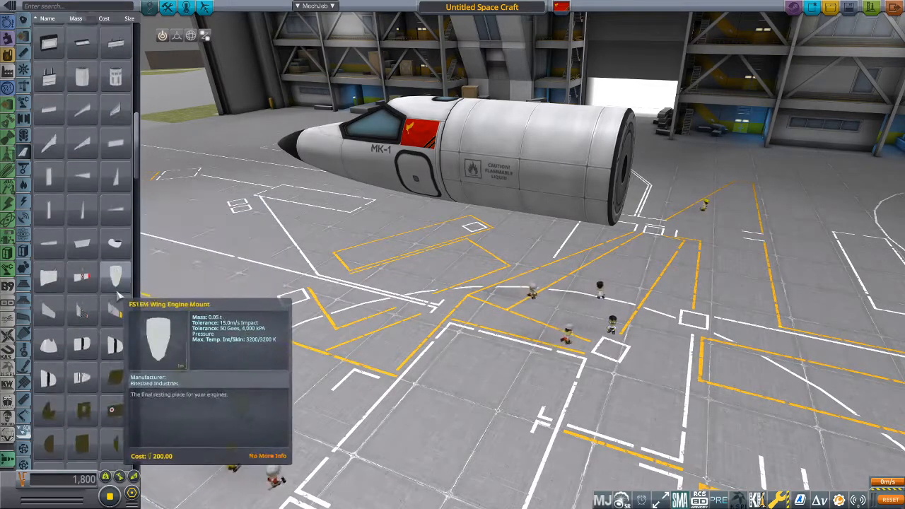
pyautogui.scroll(-3)
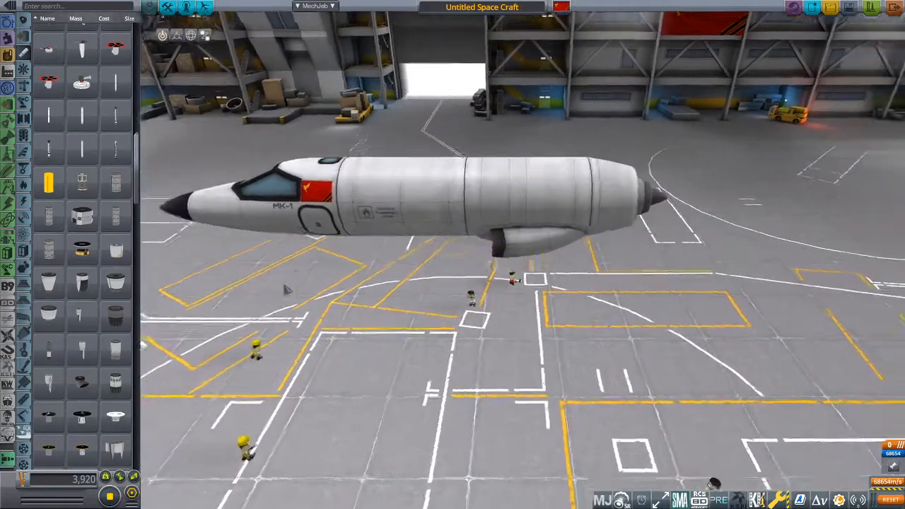
pyautogui.click(23, 150)
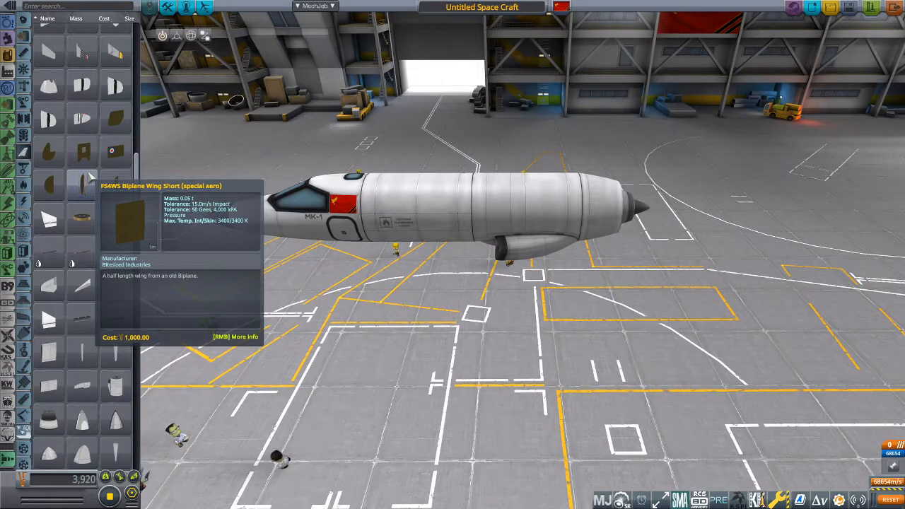
pyautogui.moveTo(48, 220)
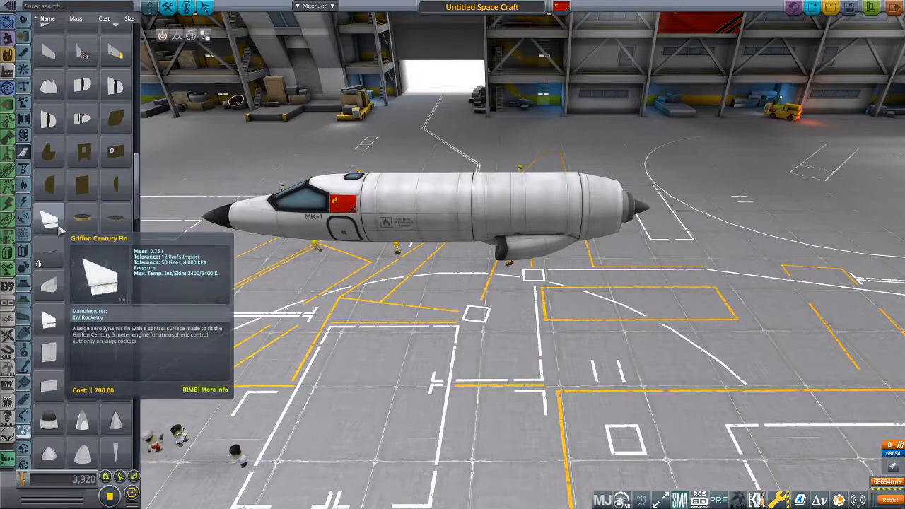
pyautogui.moveTo(81, 293)
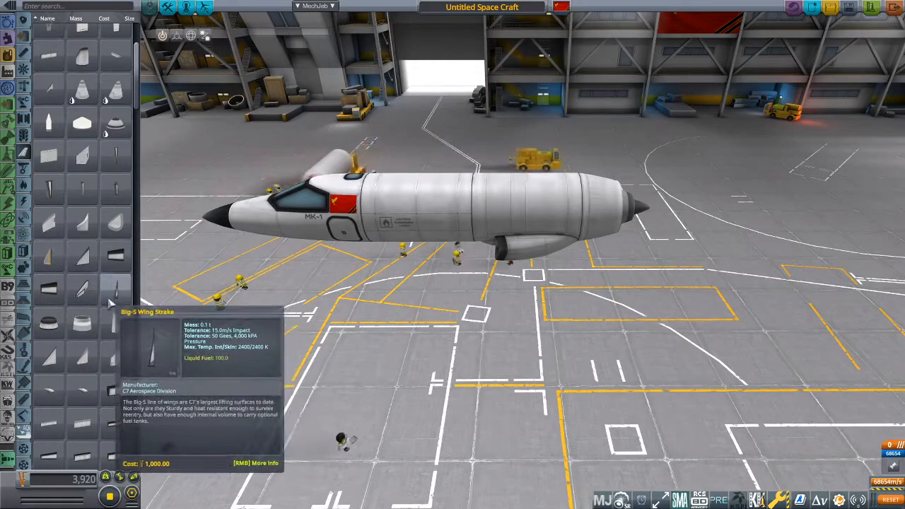
pyautogui.moveTo(80, 254)
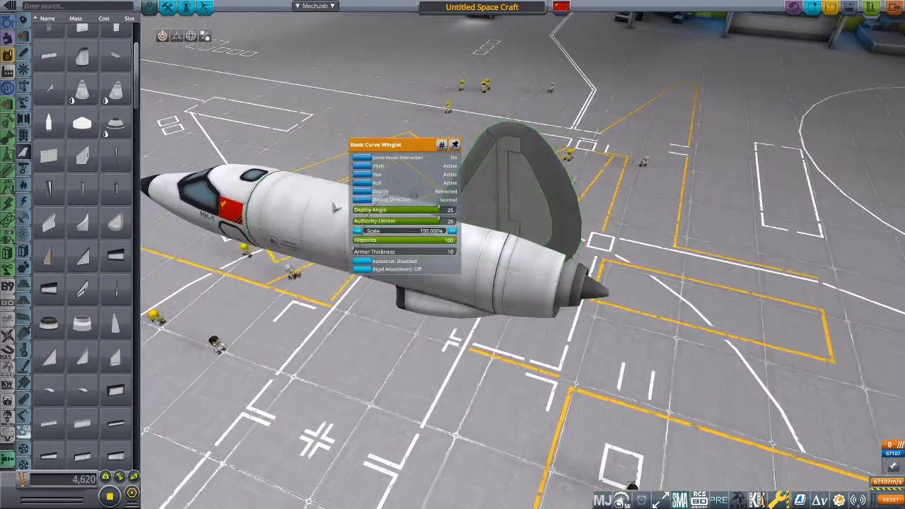
# Close the curved tail fin's settings menu.
pyautogui.click(362, 175)
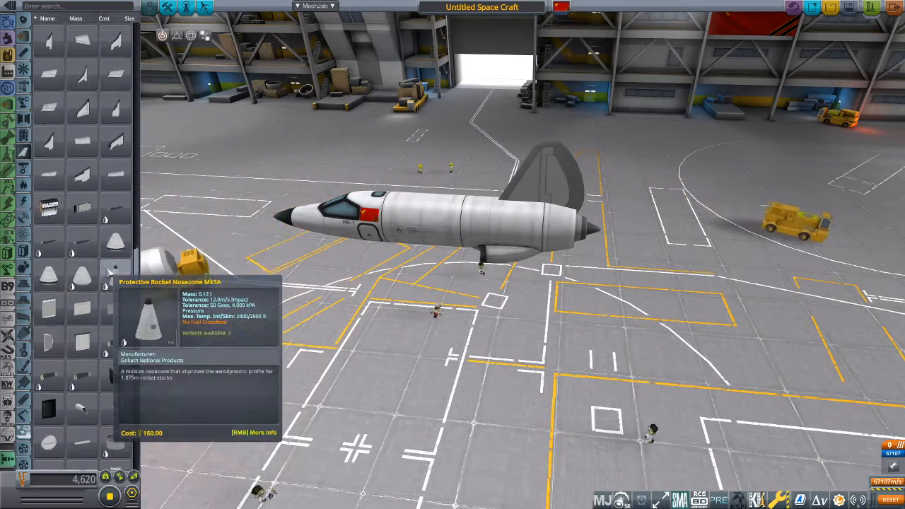
# Scroll down the aerodynamic parts list to look over the wing surfaces.
pyautogui.scroll(-3)
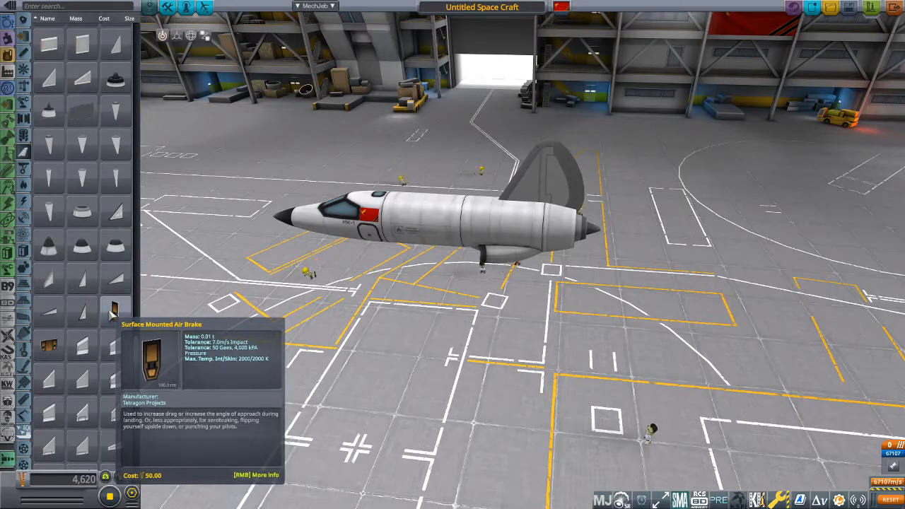
pyautogui.moveTo(82, 240)
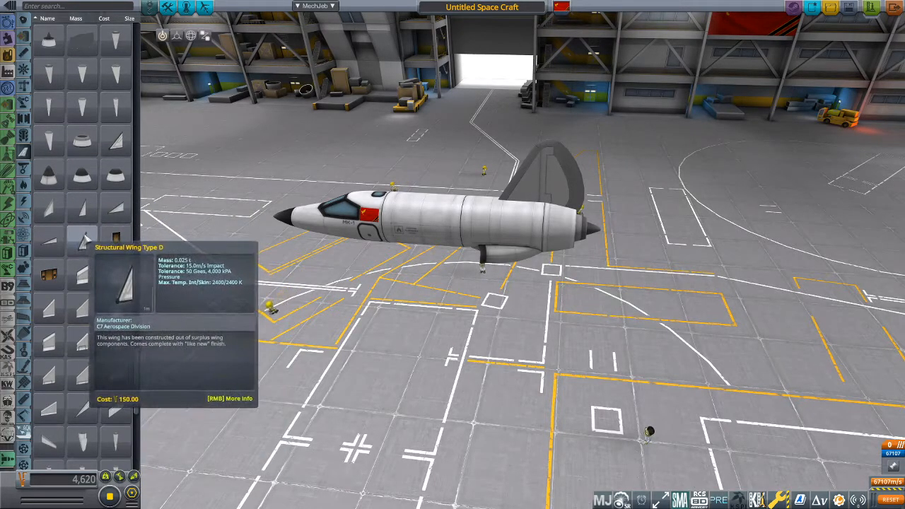
pyautogui.moveTo(81, 212)
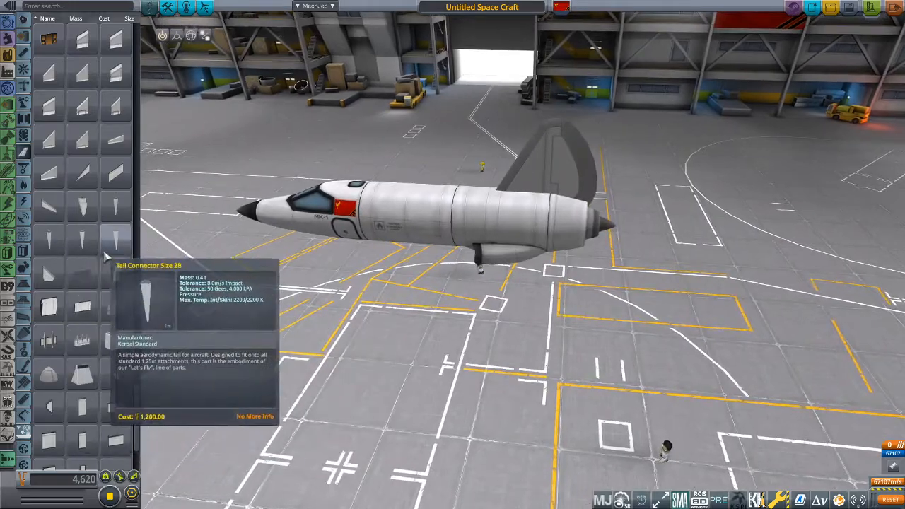
pyautogui.moveTo(50, 205)
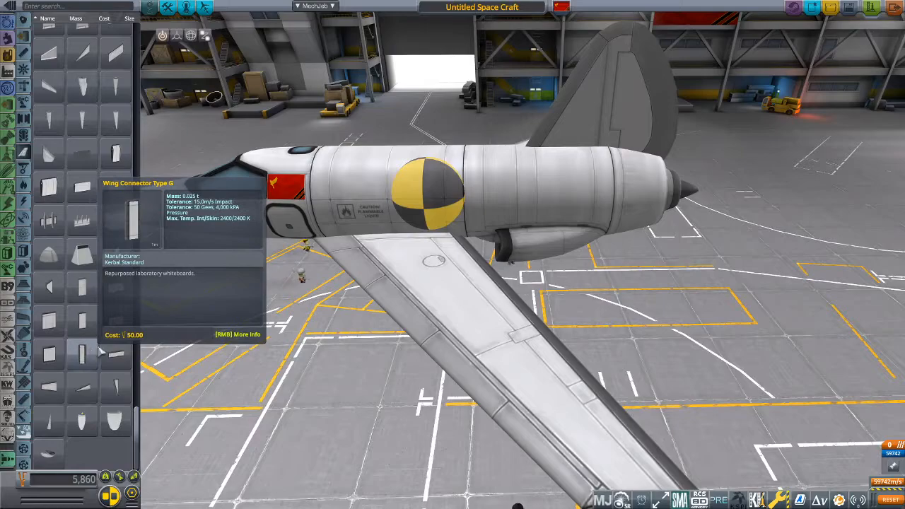
pyautogui.moveTo(114, 251)
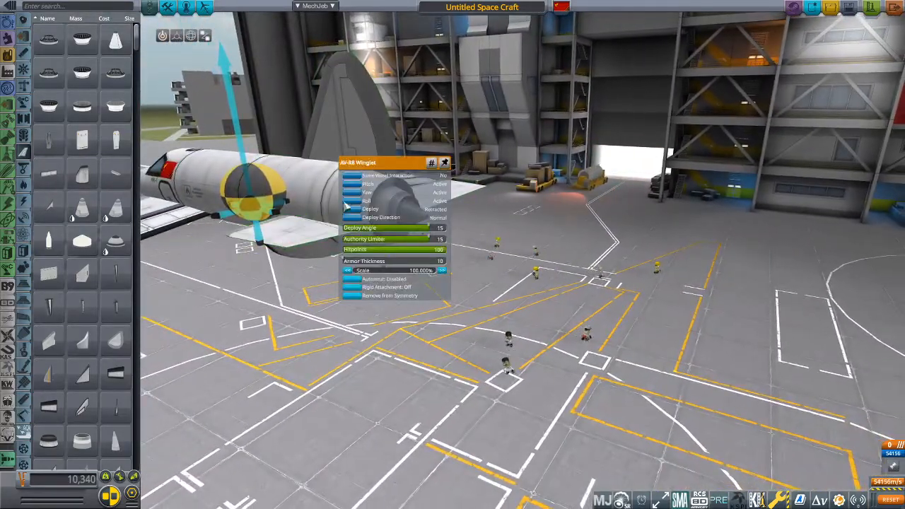
# Close the AV-R8 Winglet's settings and pick up the near wing to reposition it.
pyautogui.click(366, 201)
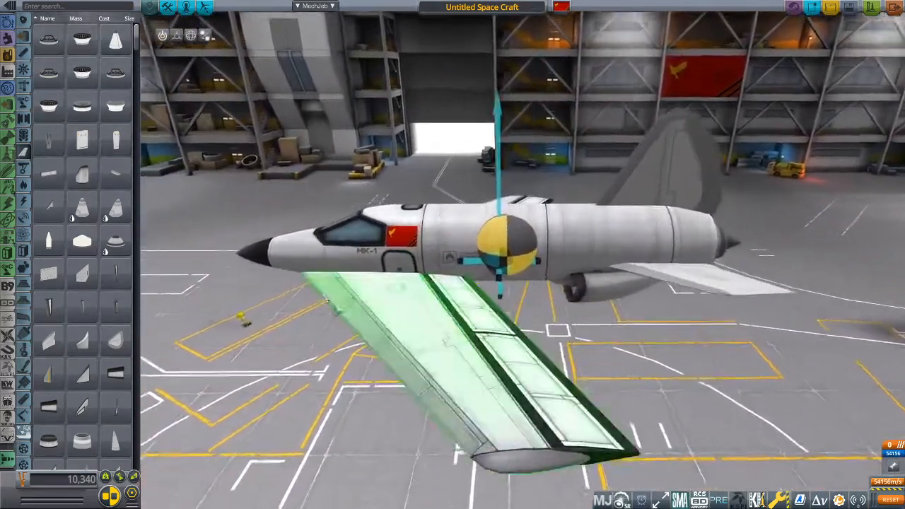
pyautogui.click(190, 35)
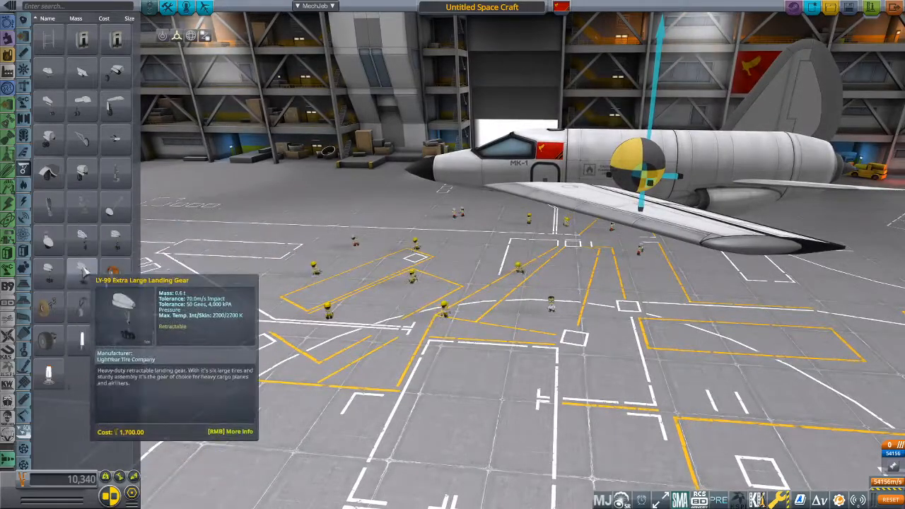
pyautogui.click(115, 273)
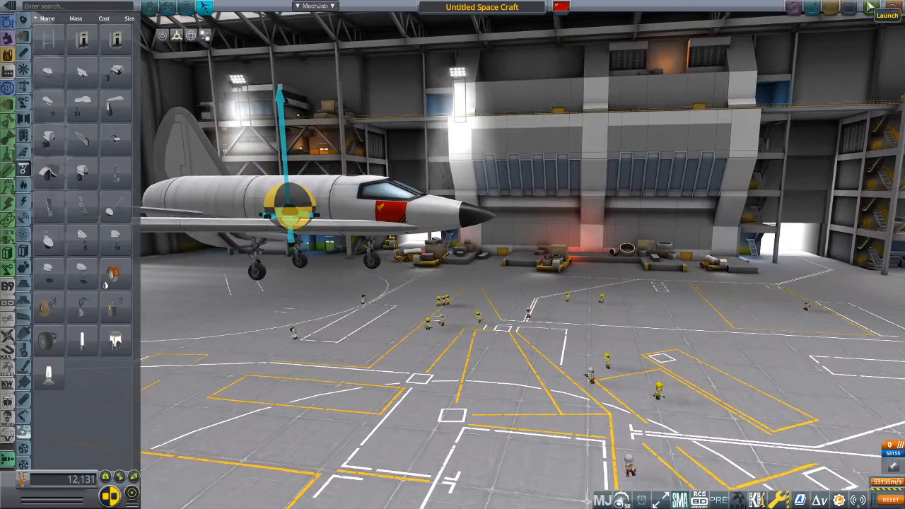
pyautogui.moveTo(500, 62)
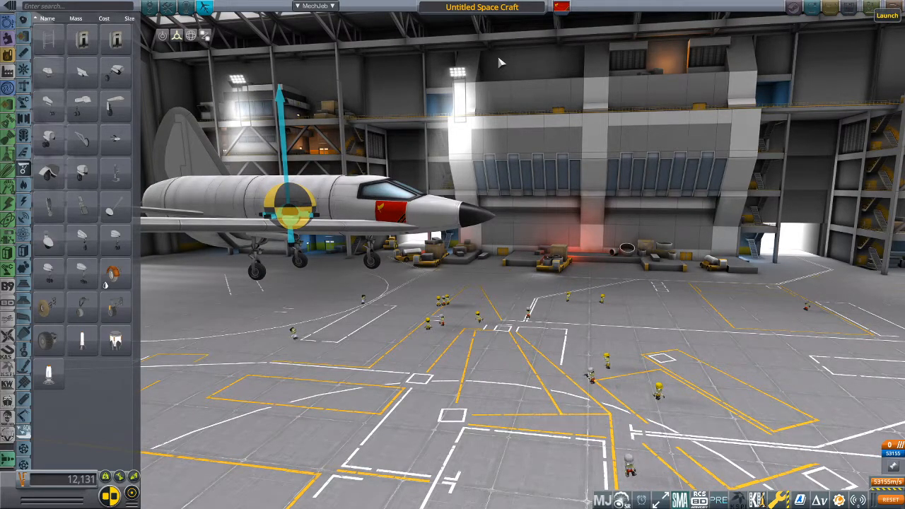
# Launch the finished plane from the hangar for a test flight.
pyautogui.click(886, 15)
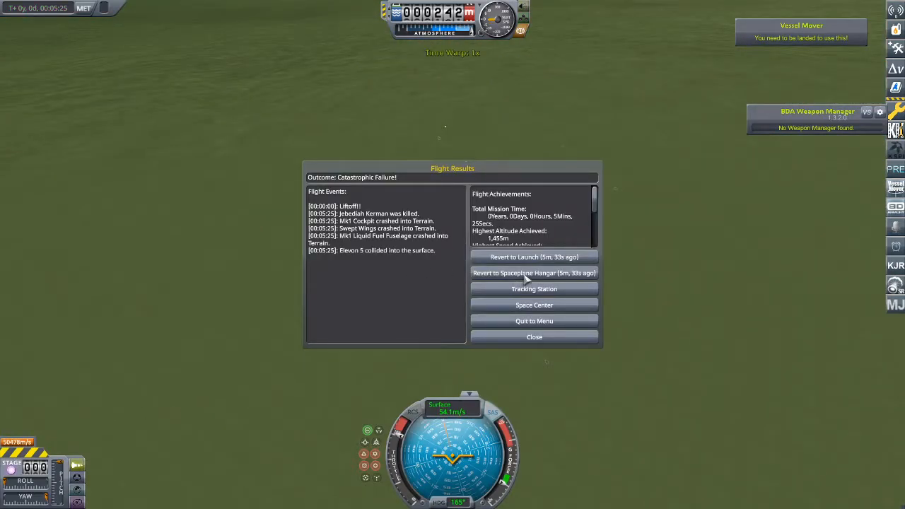
# Revert the crashed flight back to the Spaceplane Hangar.
pyautogui.click(533, 273)
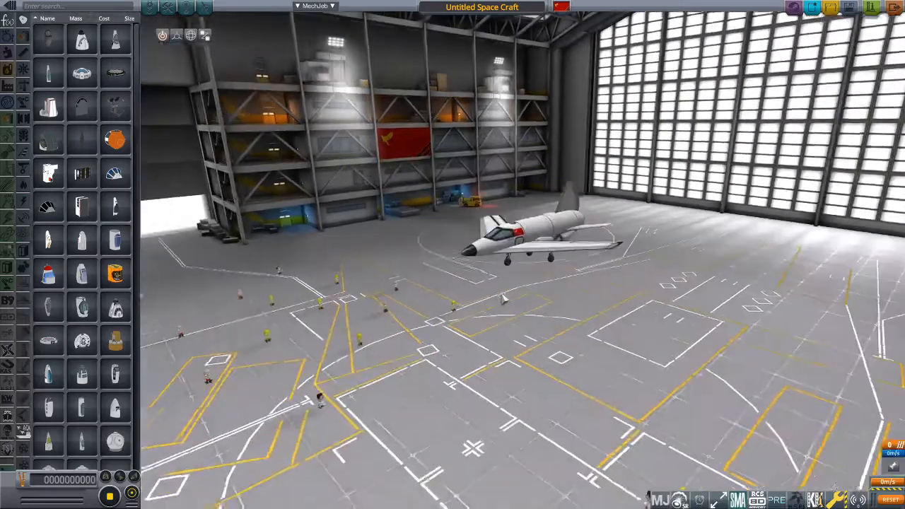